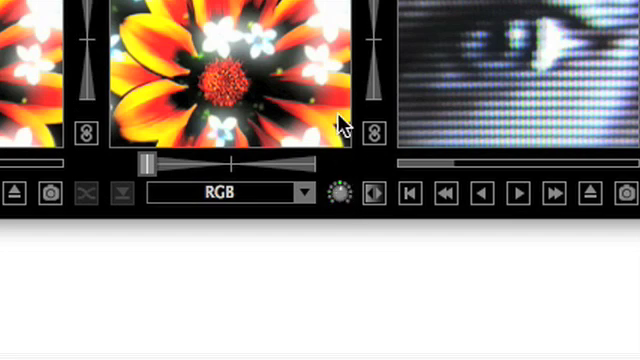
mouse_move(370, 160)
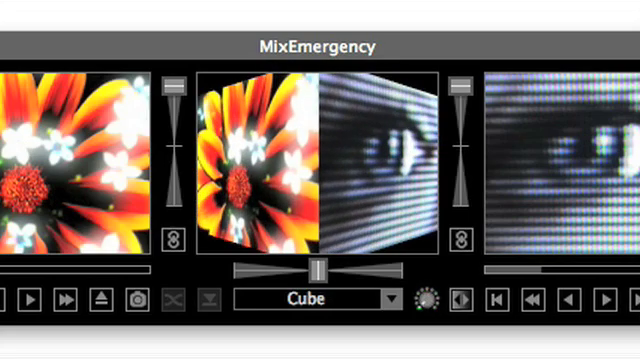
Step: Choose the Background Right transition mode from the transition list
click(387, 299)
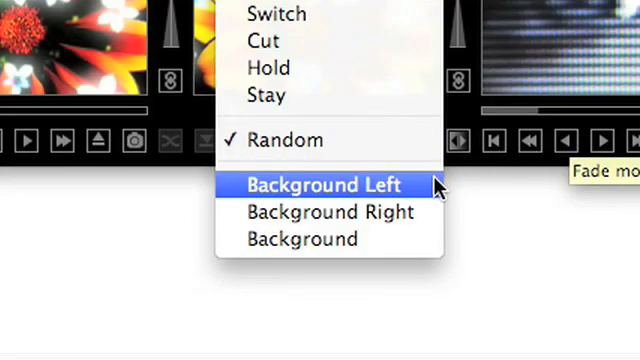
mouse_move(432, 211)
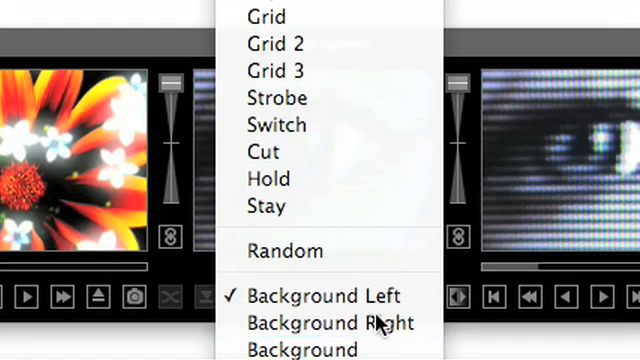
click(325, 322)
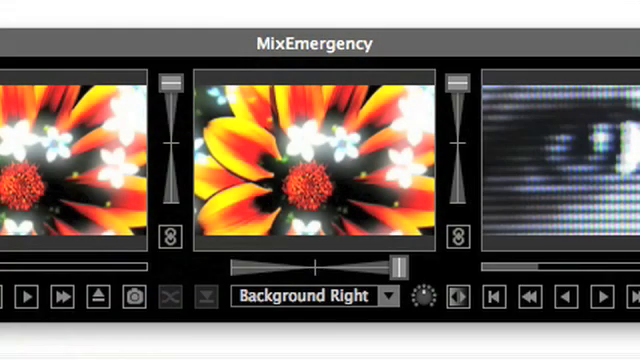